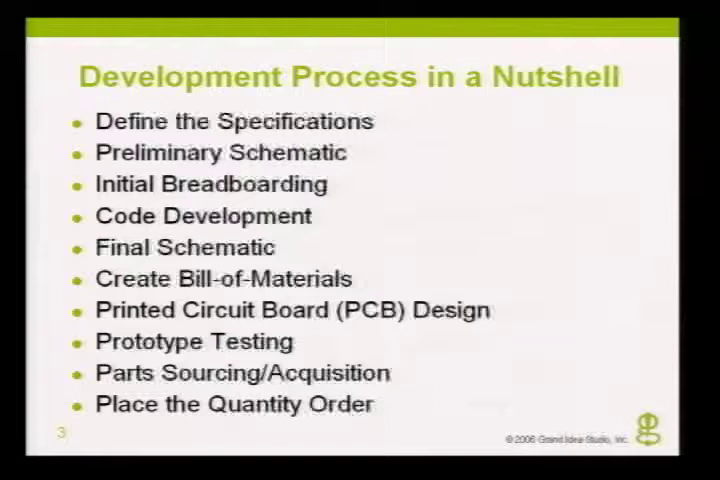
key(Right)
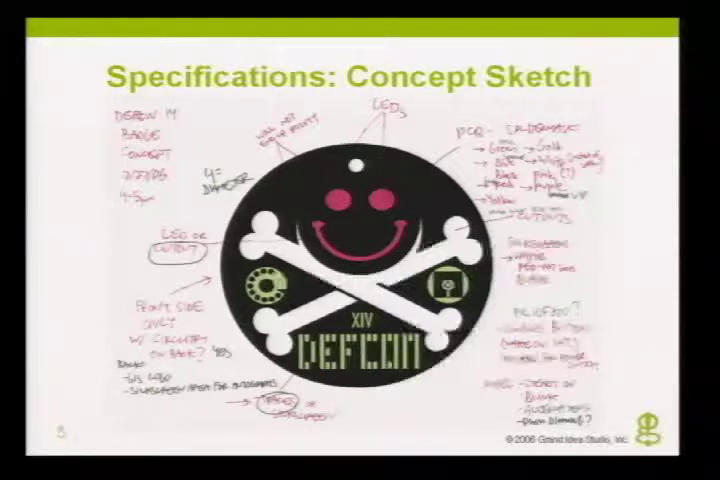
key(Right)
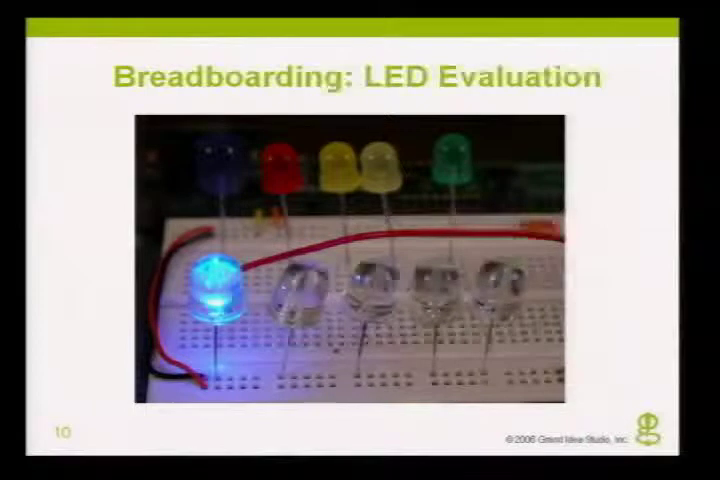
key(right)
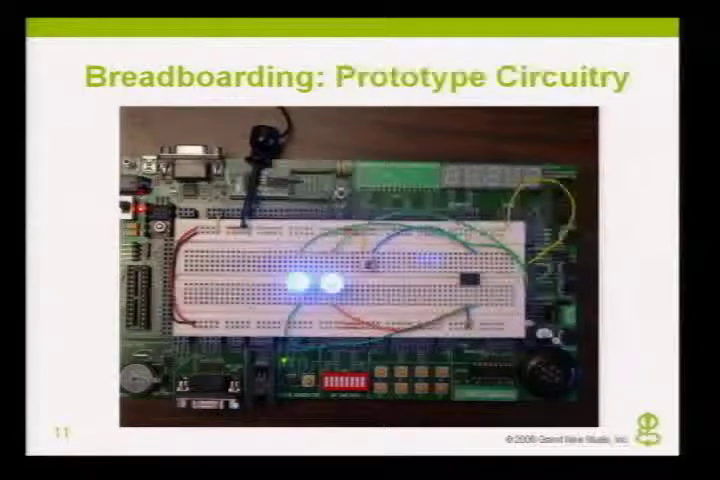
key(Right)
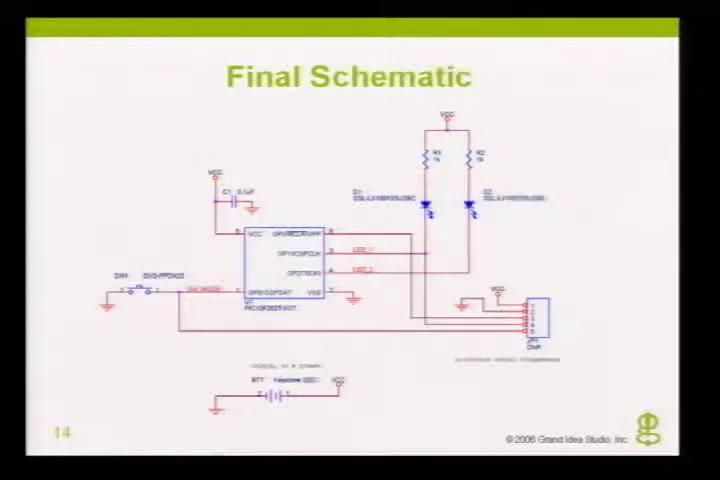
key(right)
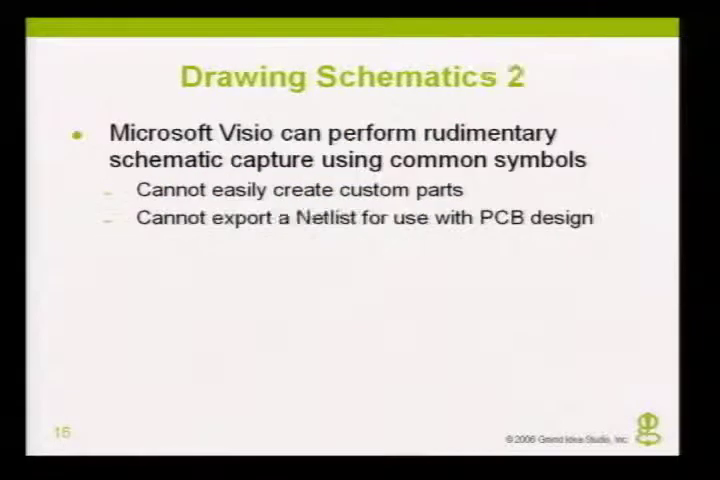
key(Right)
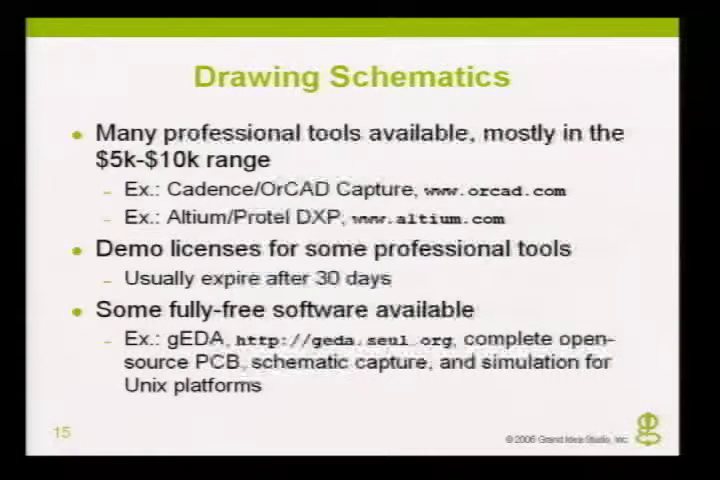
key(Right)
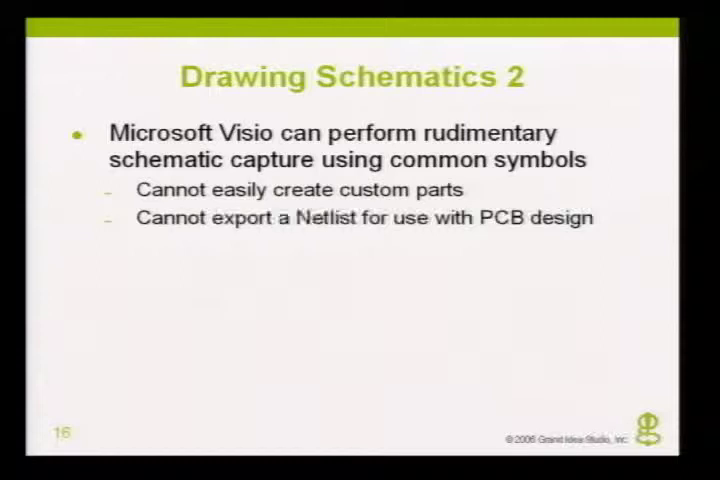
key(Right)
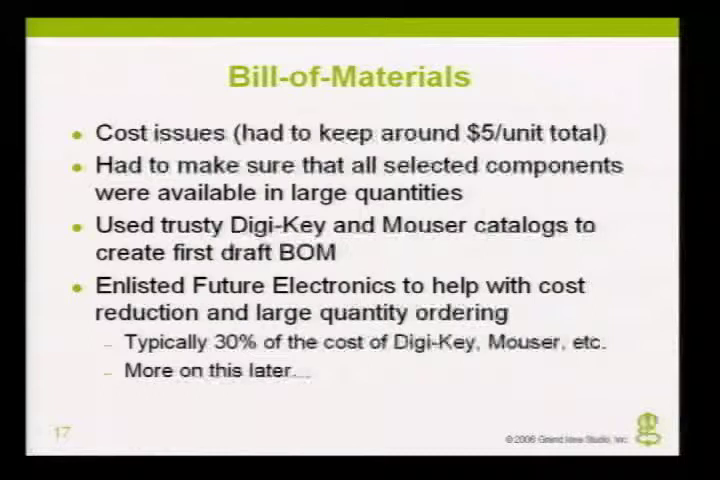
key(Right)
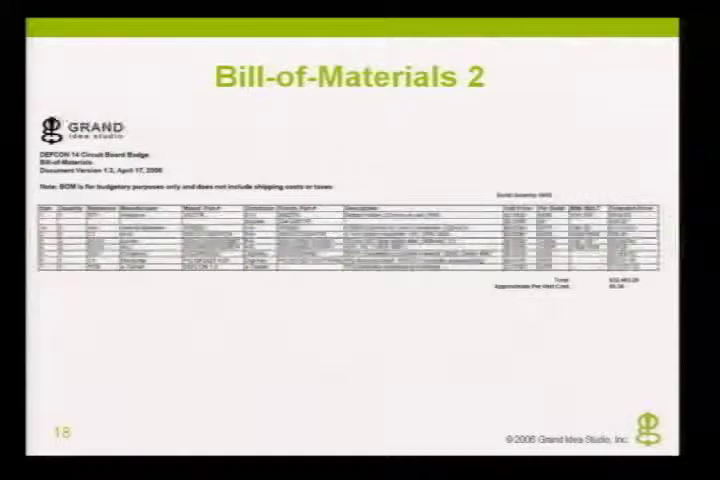
key(Right)
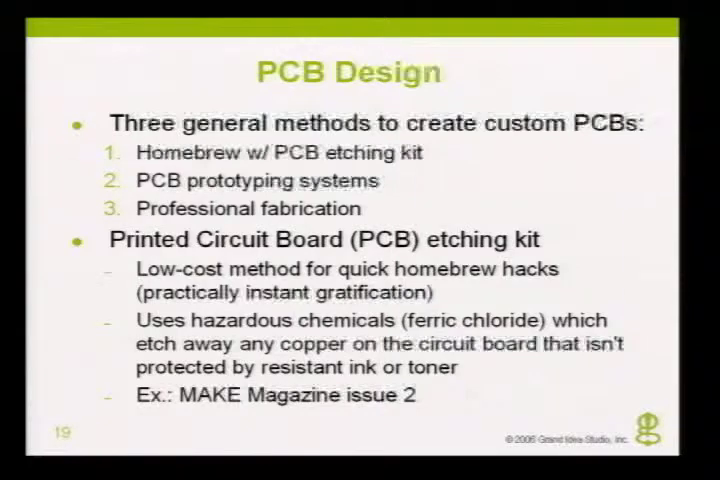
key(Right)
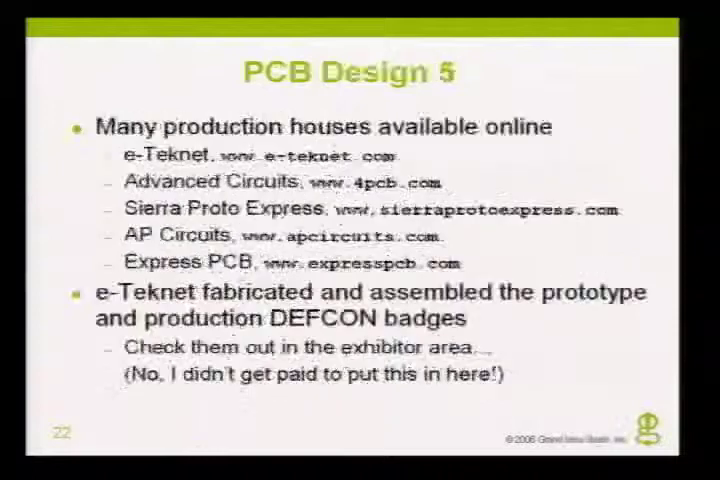
key(Right)
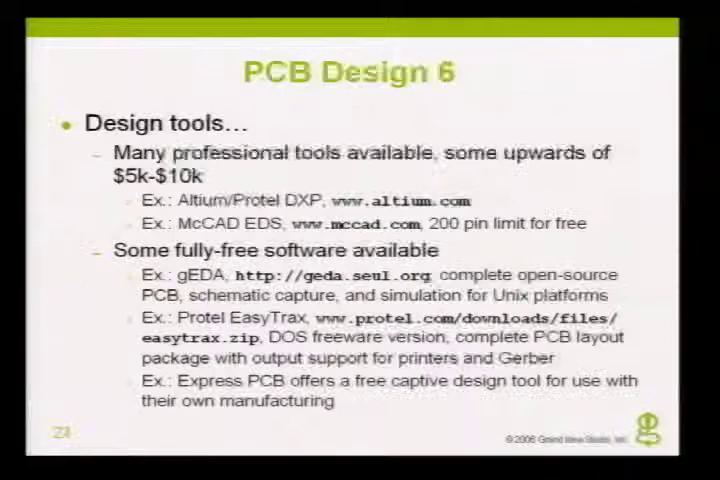
key(Right)
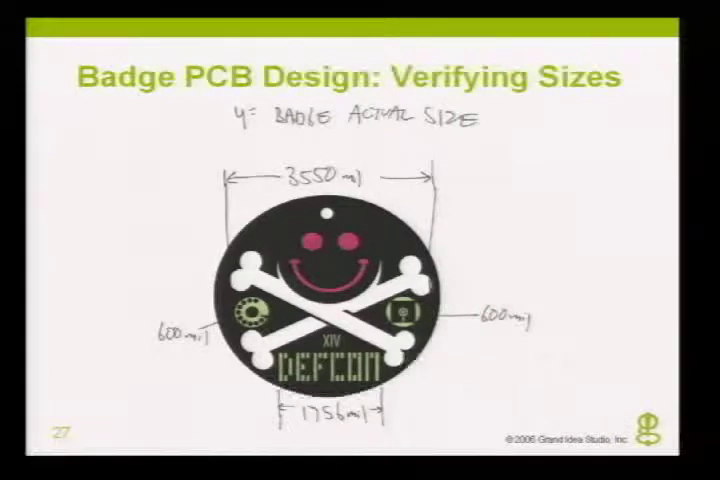
key(Right)
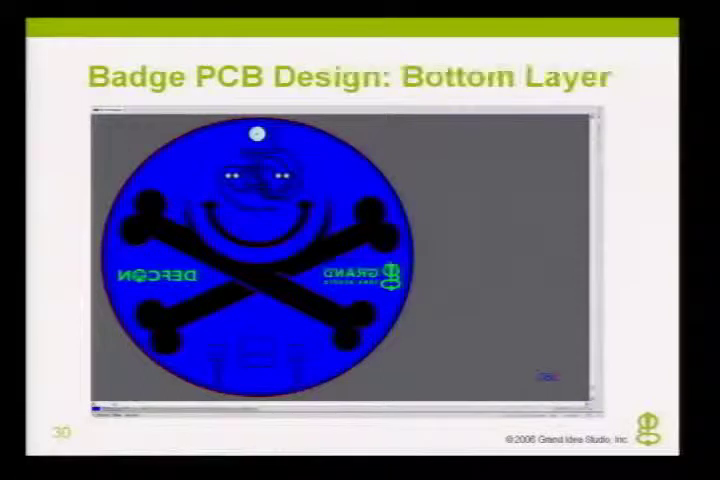
key(Right)
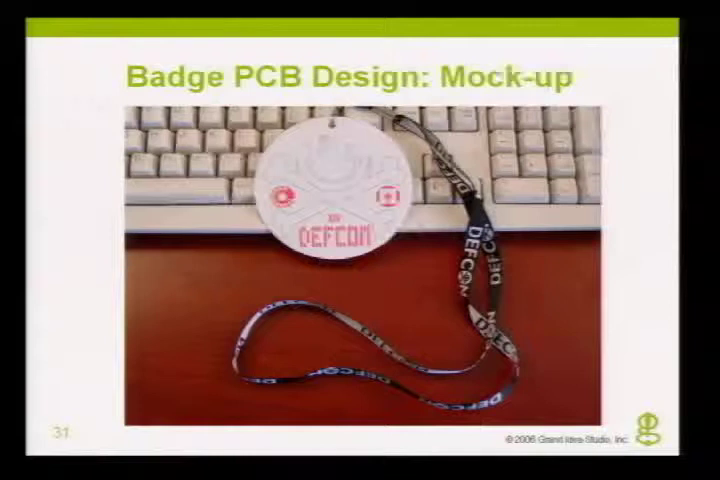
key(right)
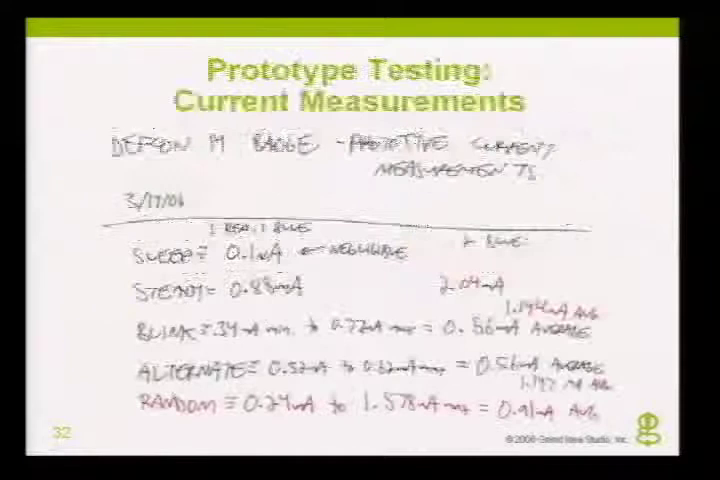
key(right)
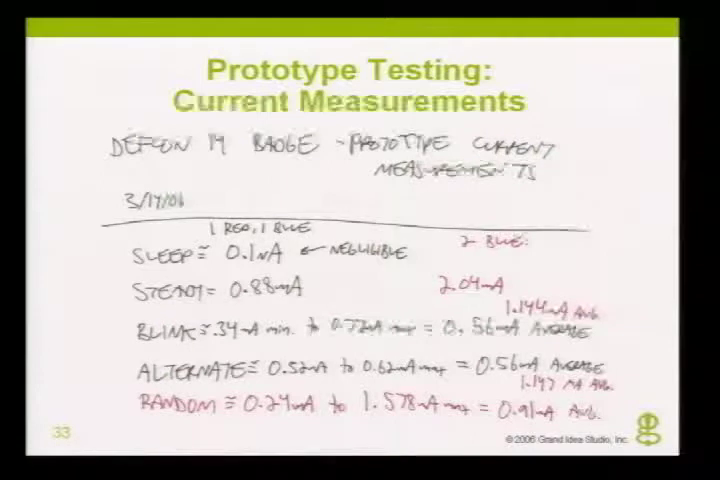
key(Right)
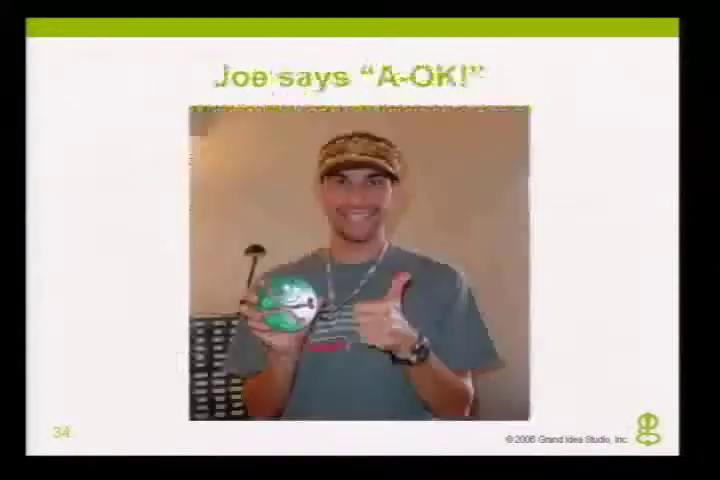
key(right)
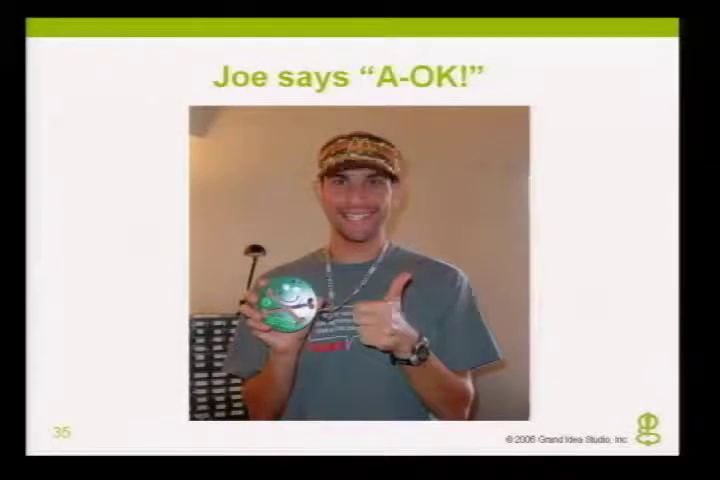
key(right)
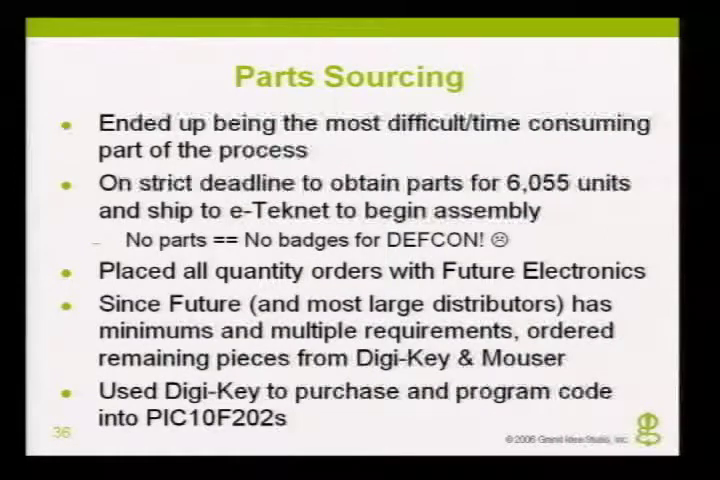
key(Right)
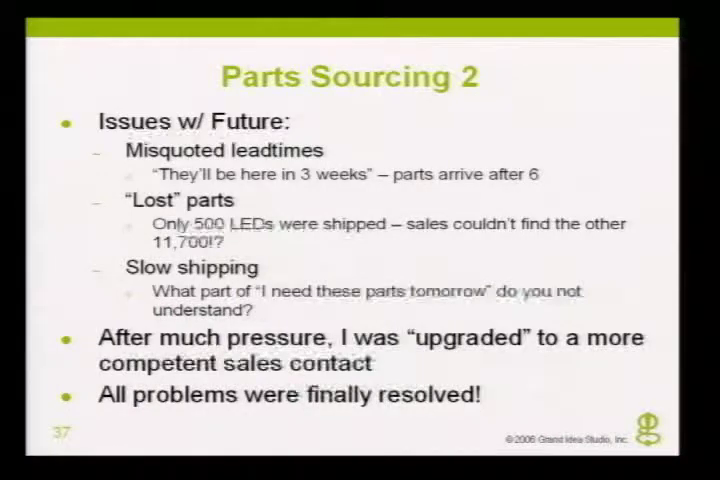
key(Right)
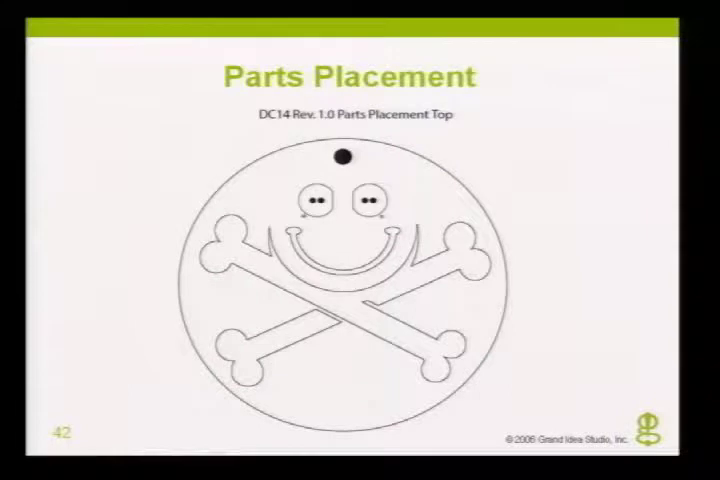
key(right)
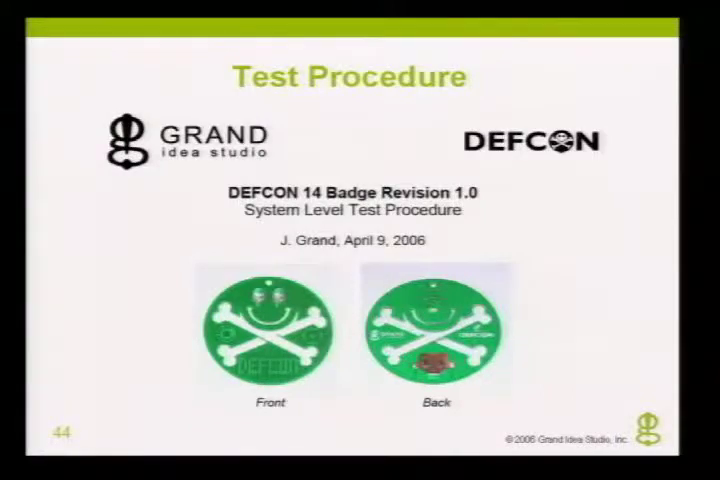
key(Right)
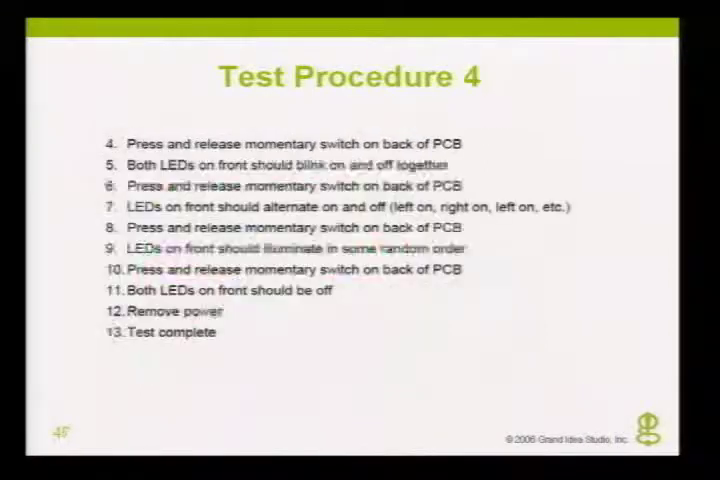
key(right)
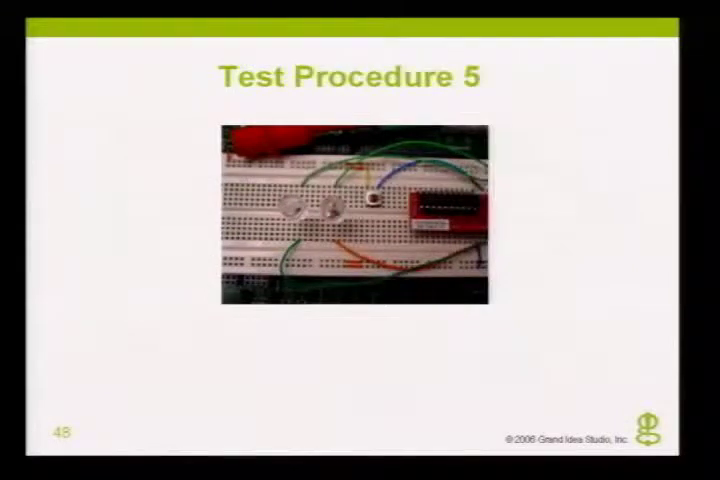
key(right)
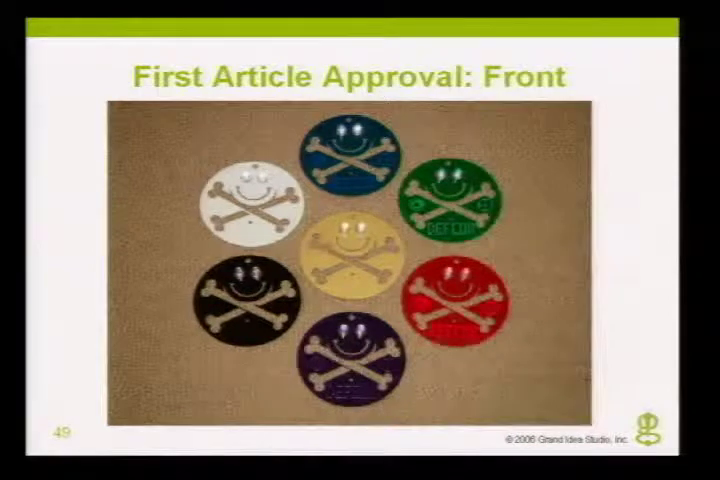
key(Right)
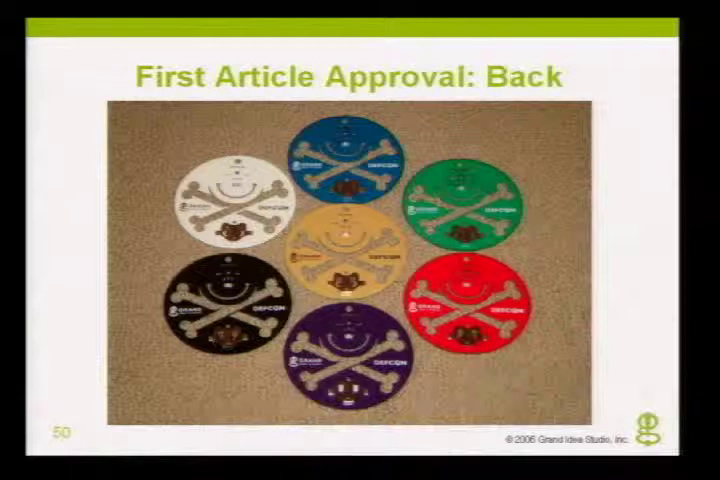
key(right)
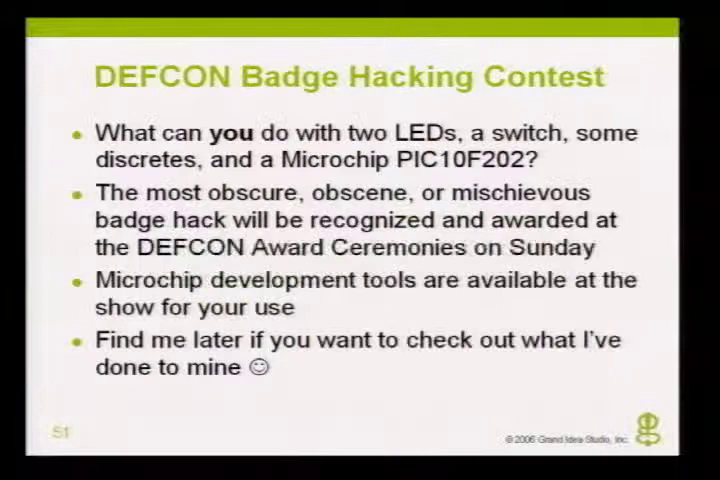